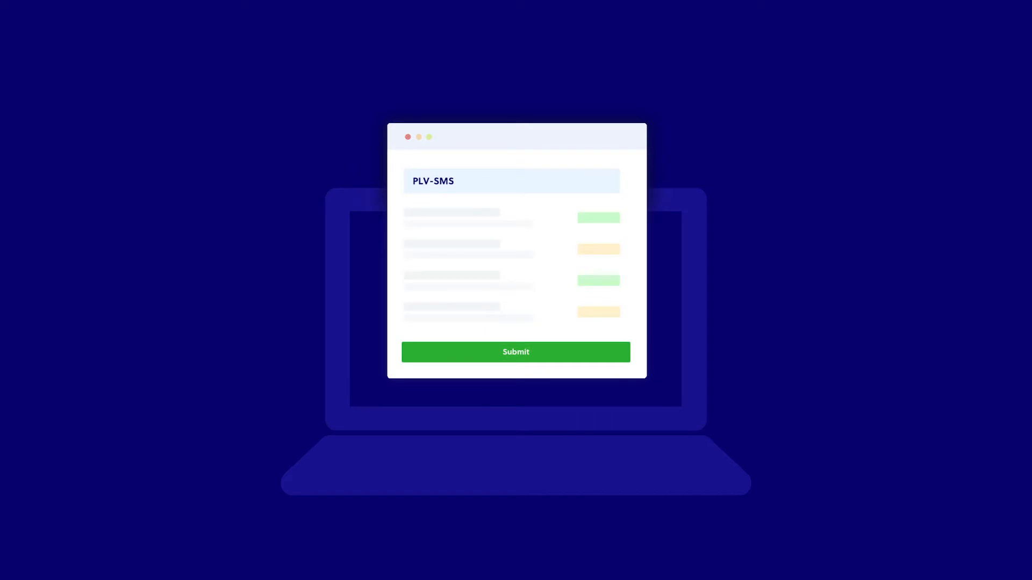
Step: Go from Messaging to Sender IDs and begin registering a new sender ID
left_click(516, 352)
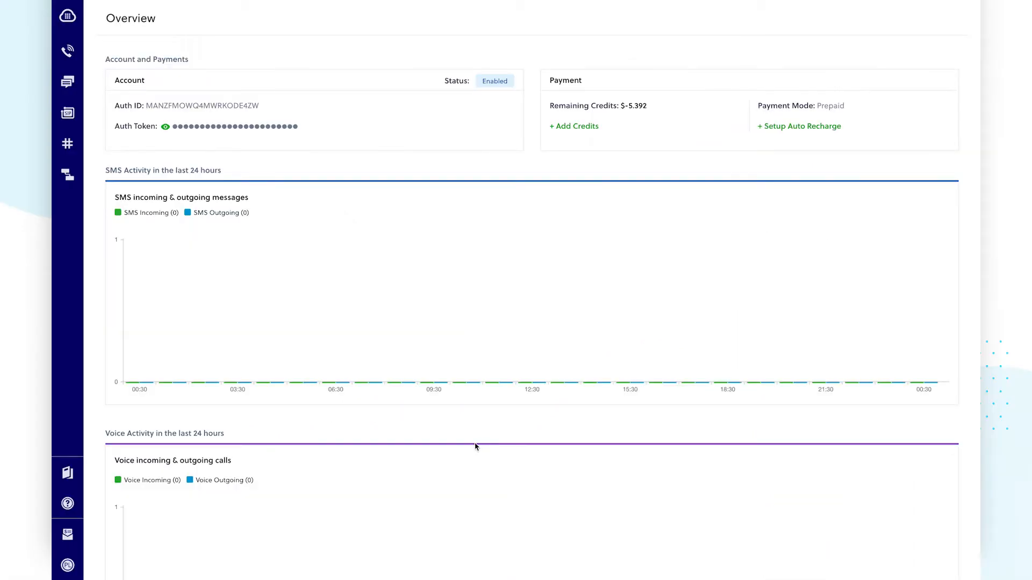
mouse_move(67, 83)
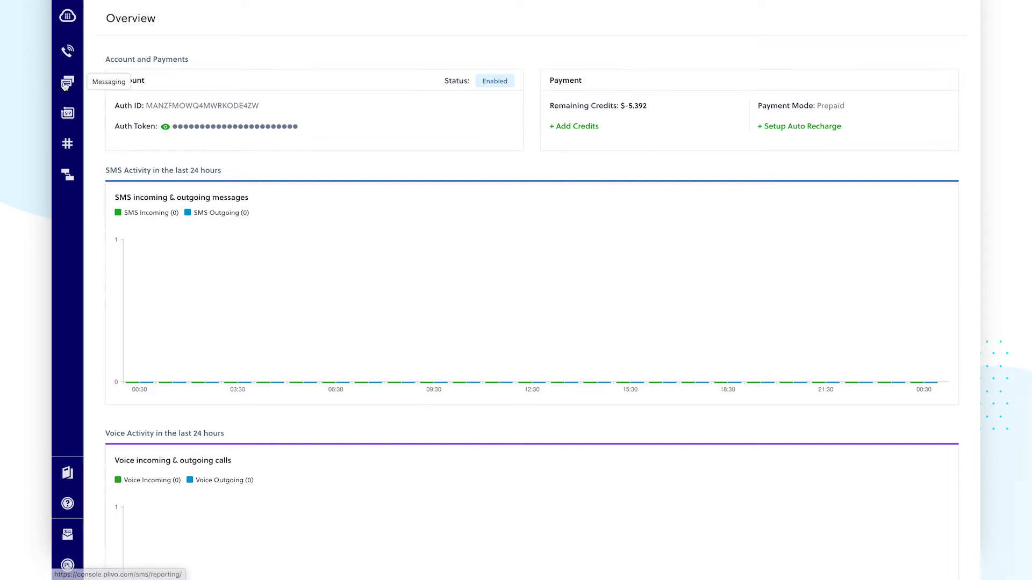
left_click(67, 83)
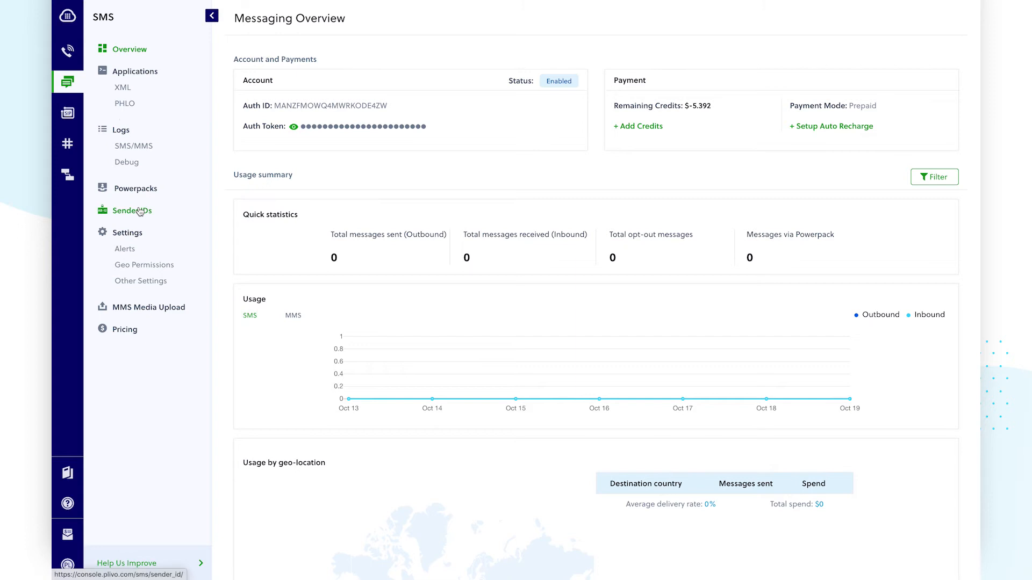
left_click(132, 211)
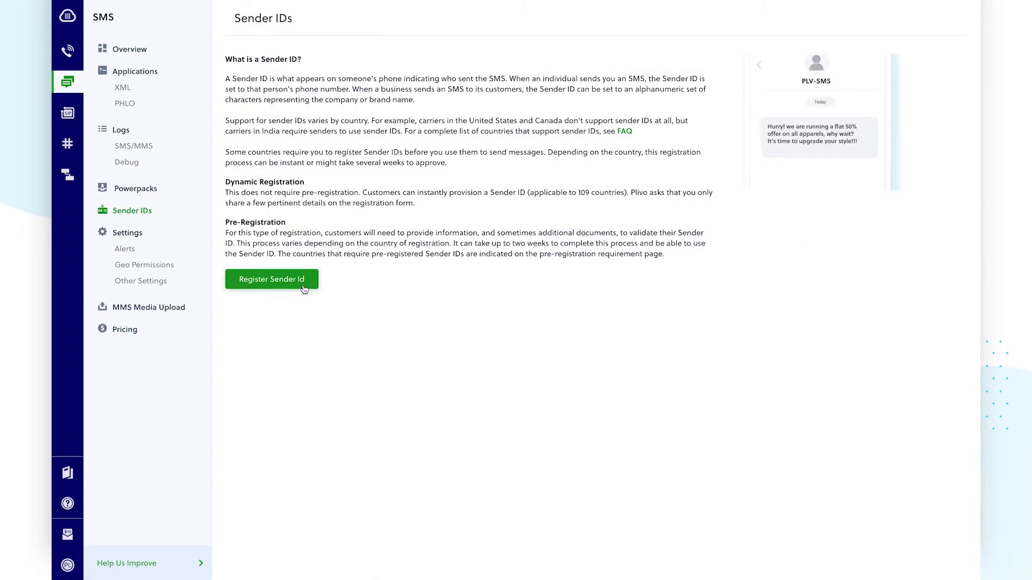
left_click(270, 278)
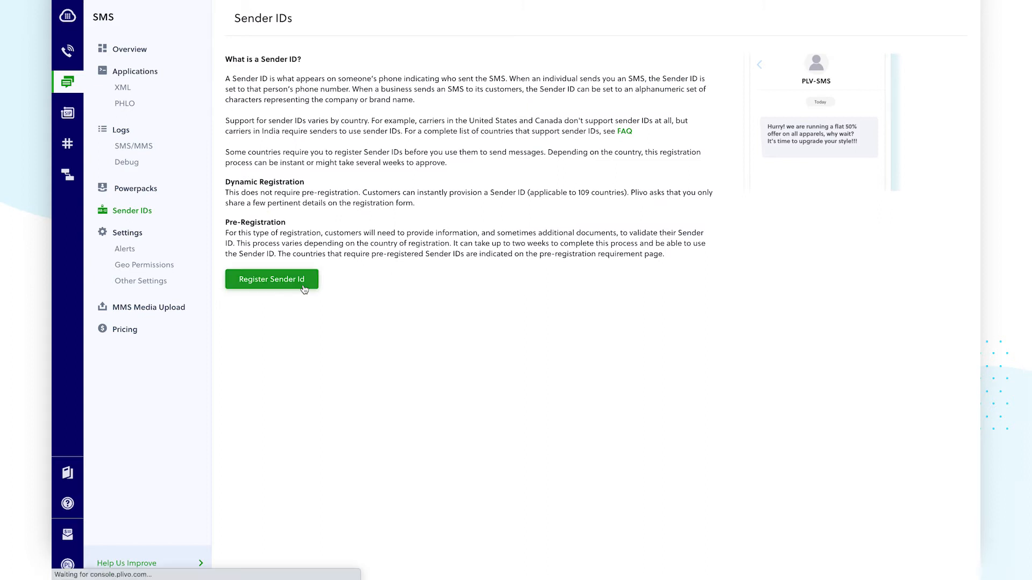
left_click(271, 279)
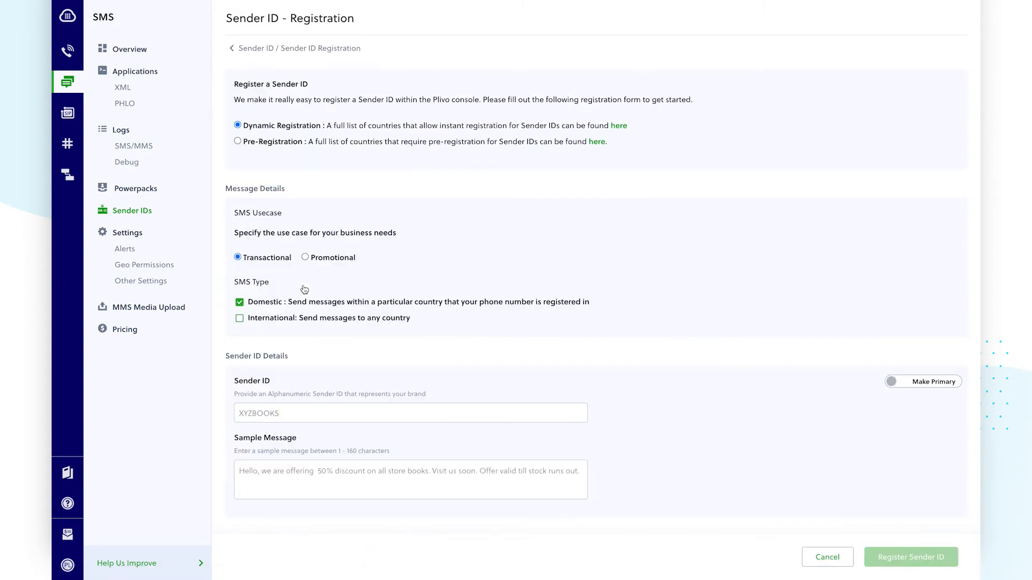
mouse_move(631, 204)
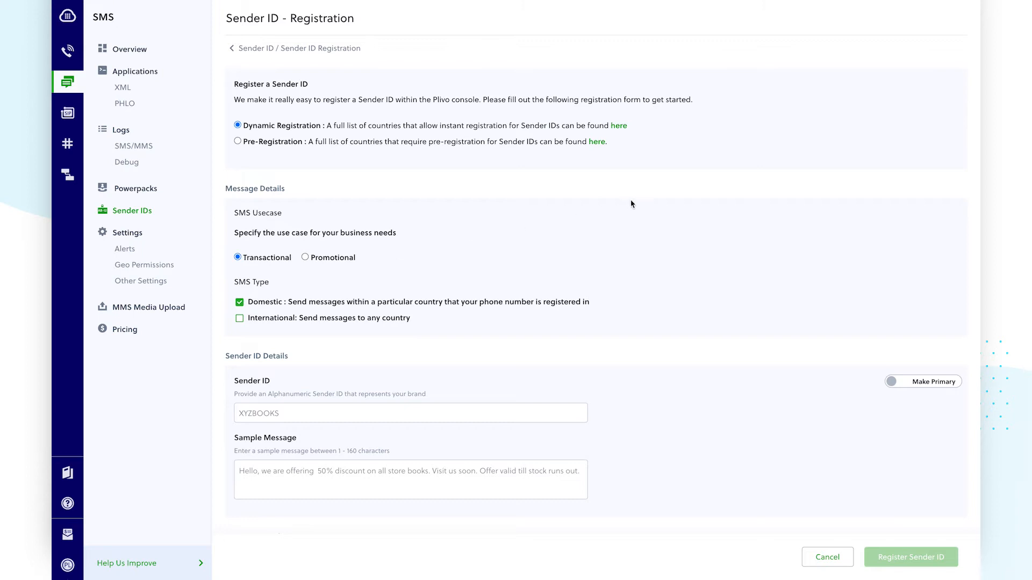
mouse_move(678, 135)
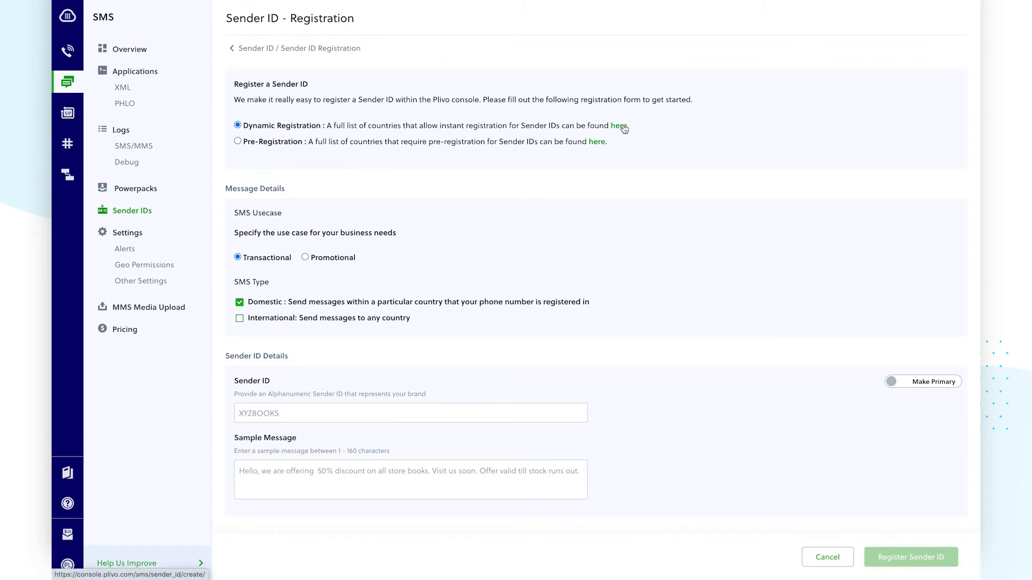
left_click(619, 126)
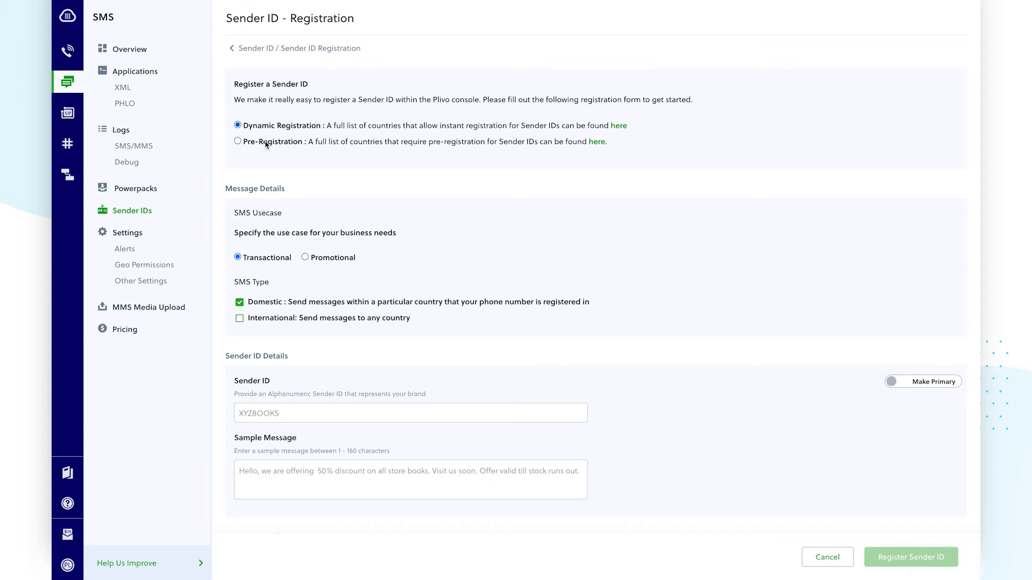
Step: Switch to Pre-Registration and scroll the country table to pick a $25.00 destination
left_click(237, 141)
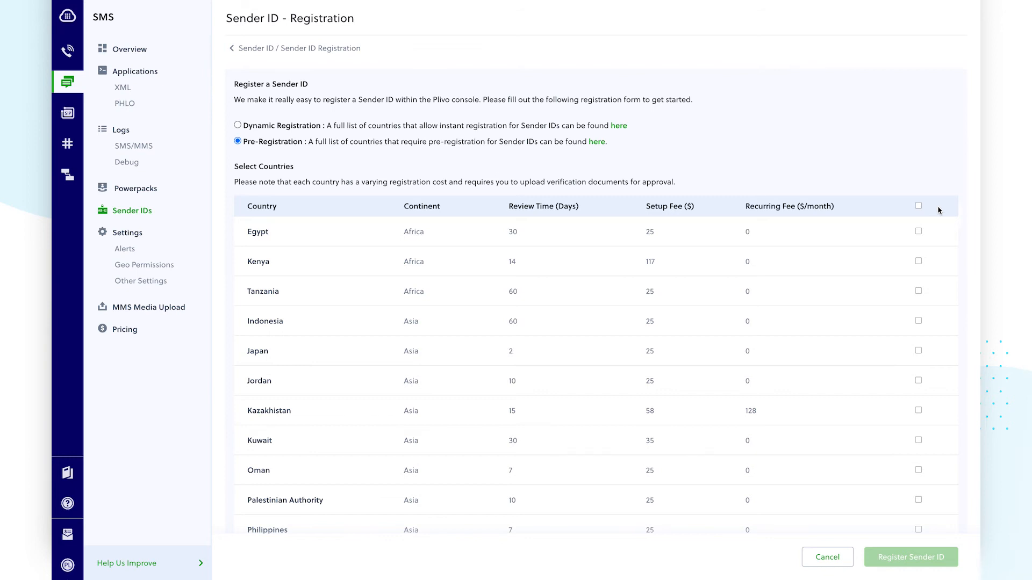
scroll("down", 3)
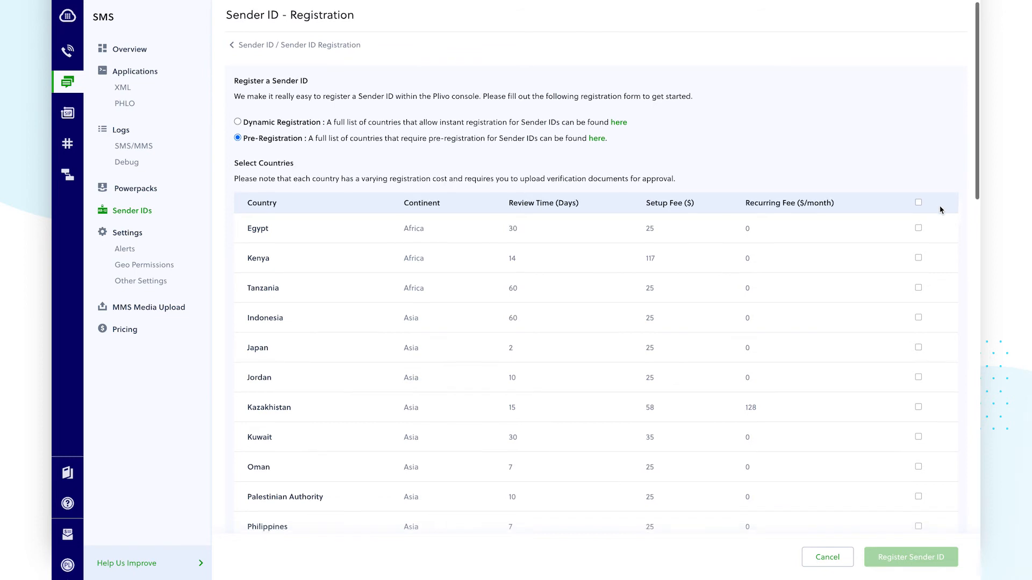
scroll("down", 3)
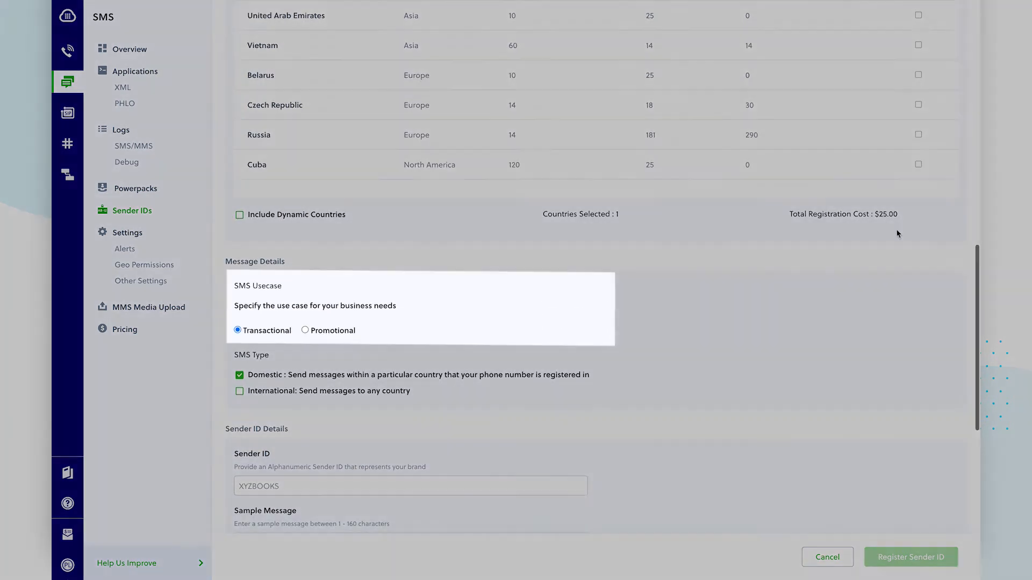
Step: Set the use case to Promotional and enable International alongside Domestic SMS
left_click(305, 331)
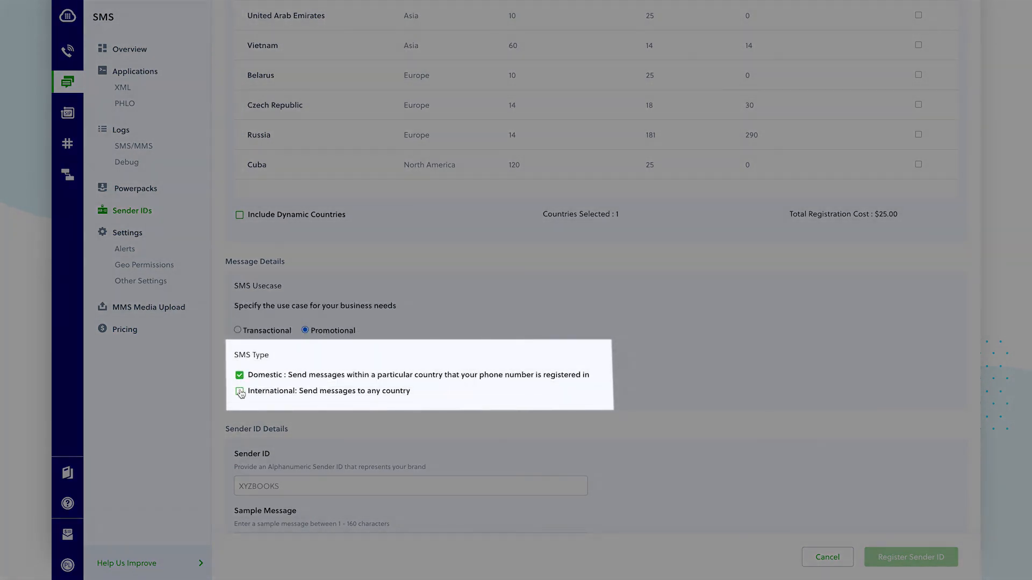
left_click(240, 390)
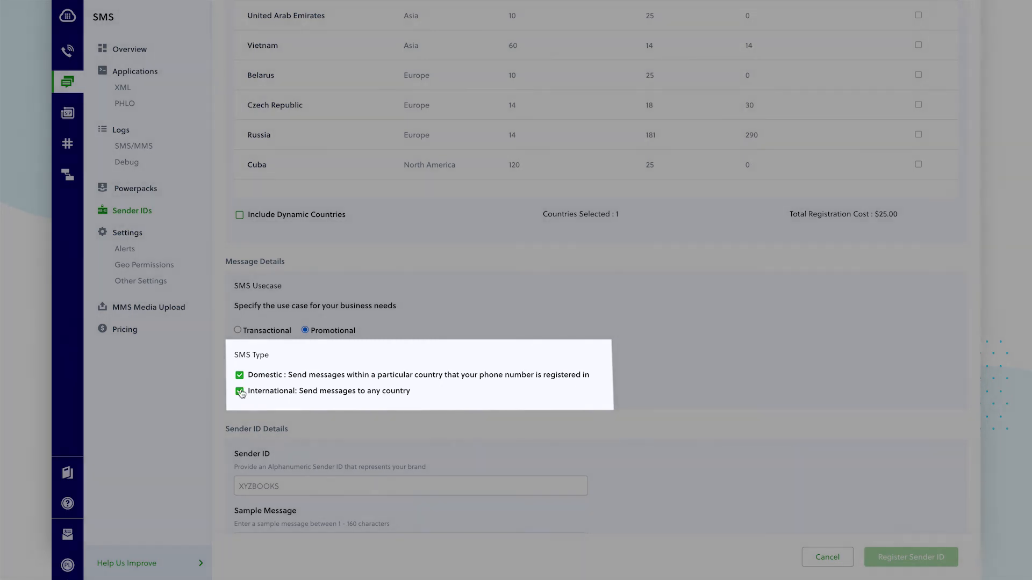
left_click(238, 391)
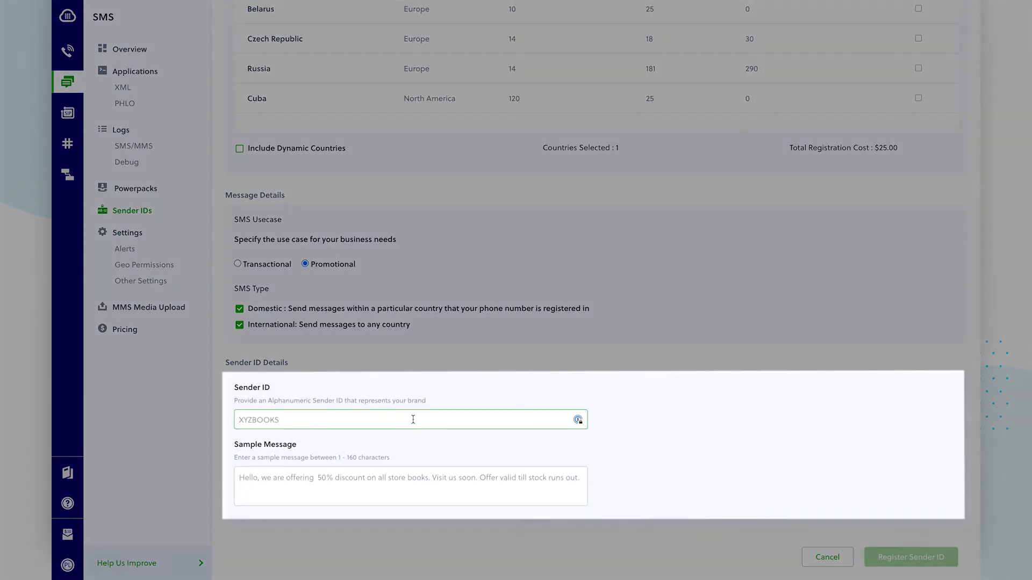
Step: Enter sender ID PLV-SMS, sample message 'Hello, This is a test message', and business name Plivo
type("PLV-S")
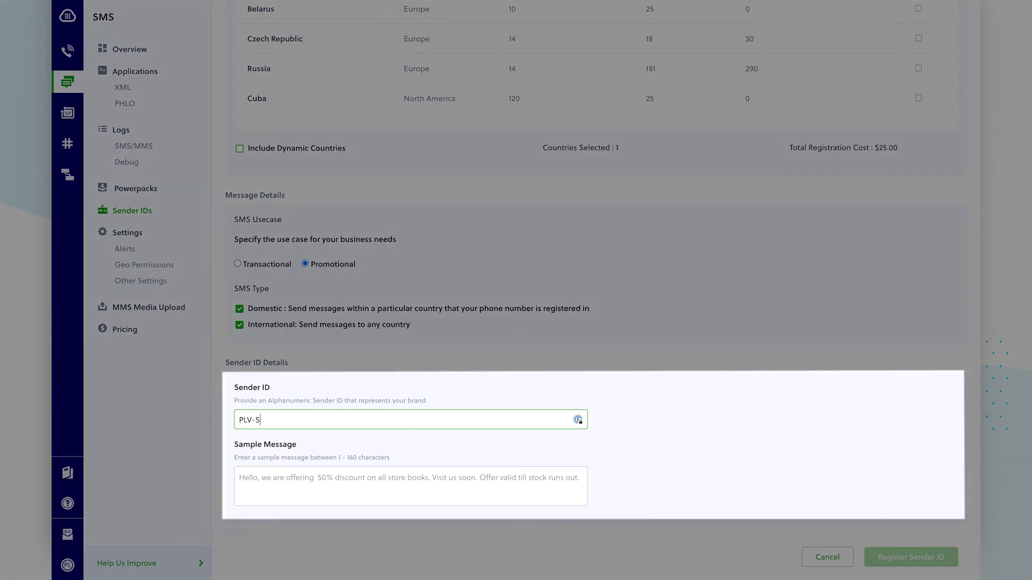
type("Hello,")
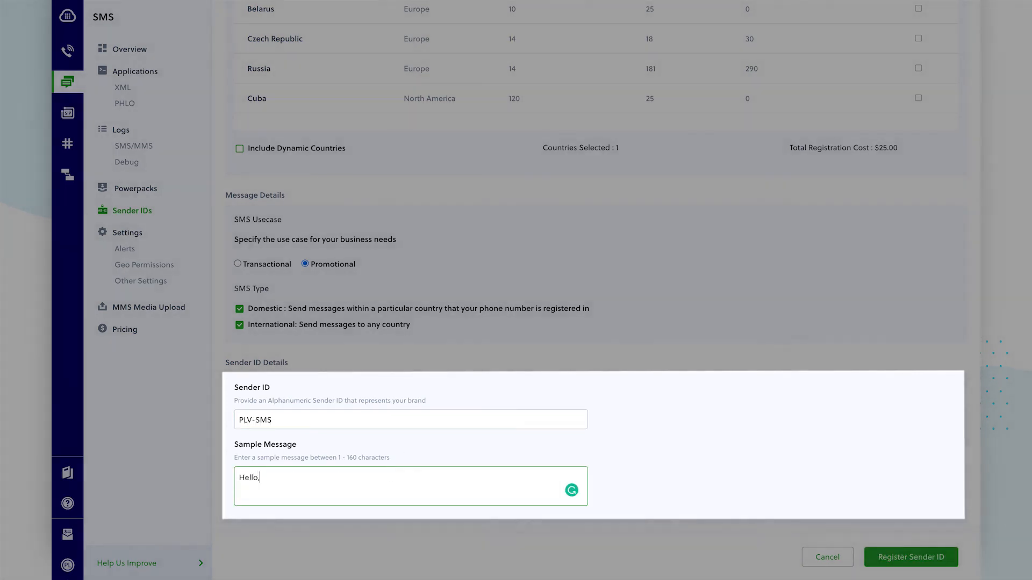
type("This is a test")
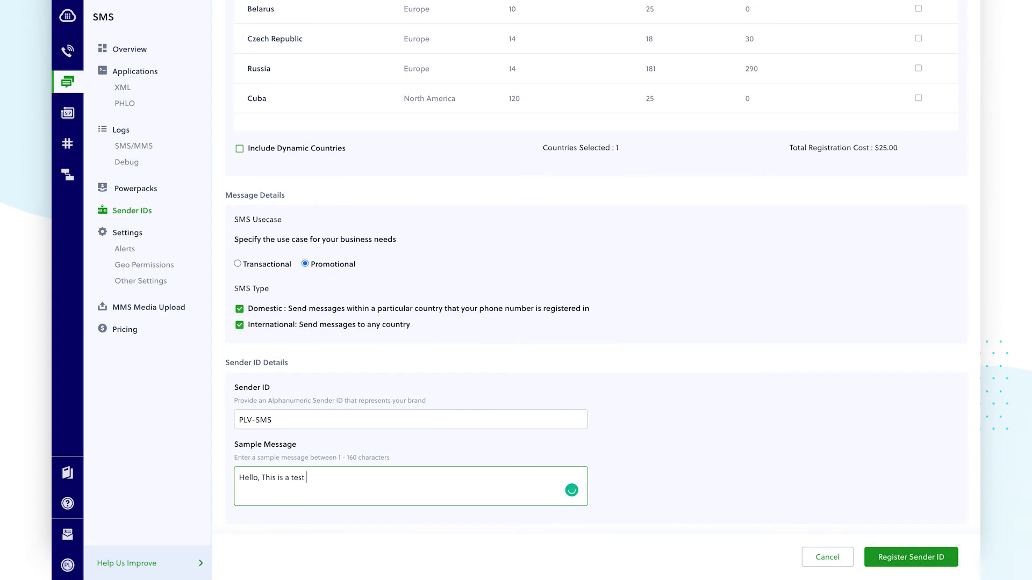
type("message")
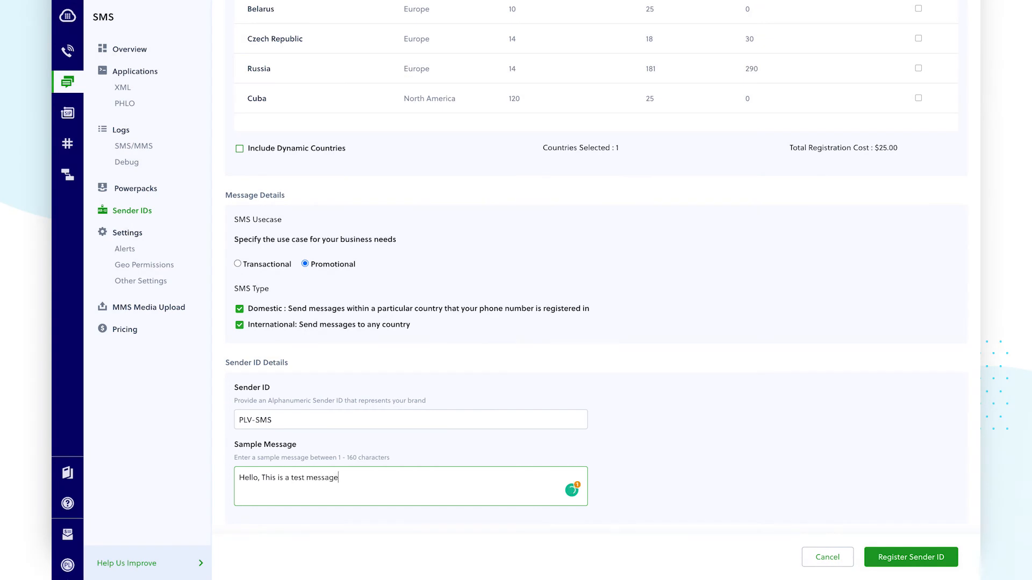
type("Plivo")
type("www.")
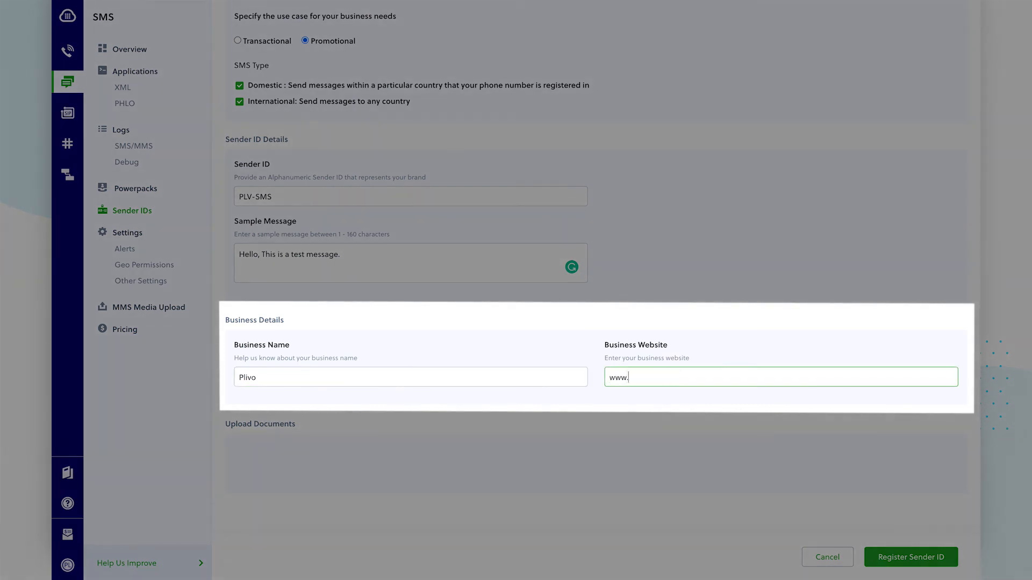
type("plivo.com")
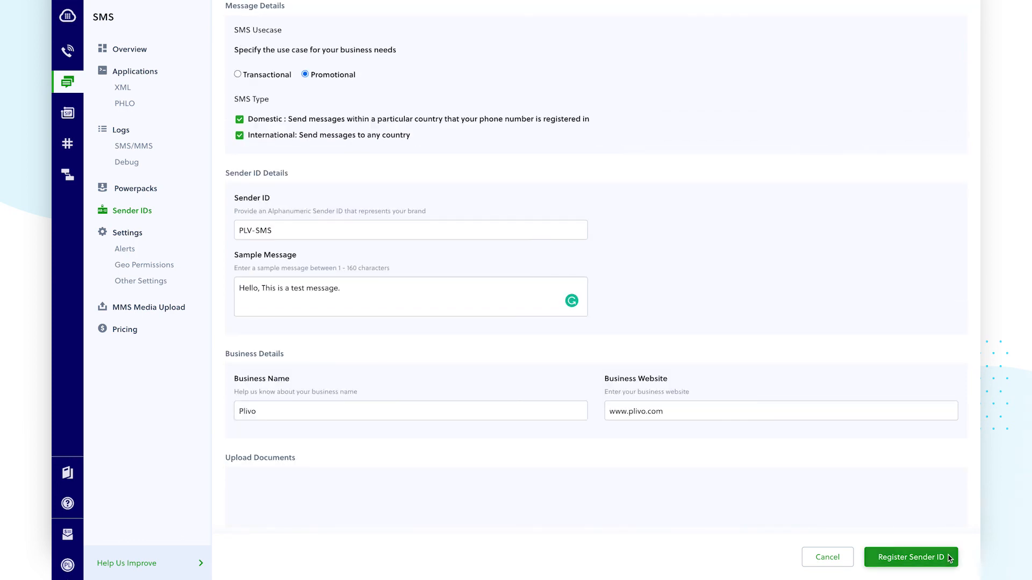
Step: Submit the form, registering PLV-SMS as a Promotional sender ID for Japan
left_click(911, 557)
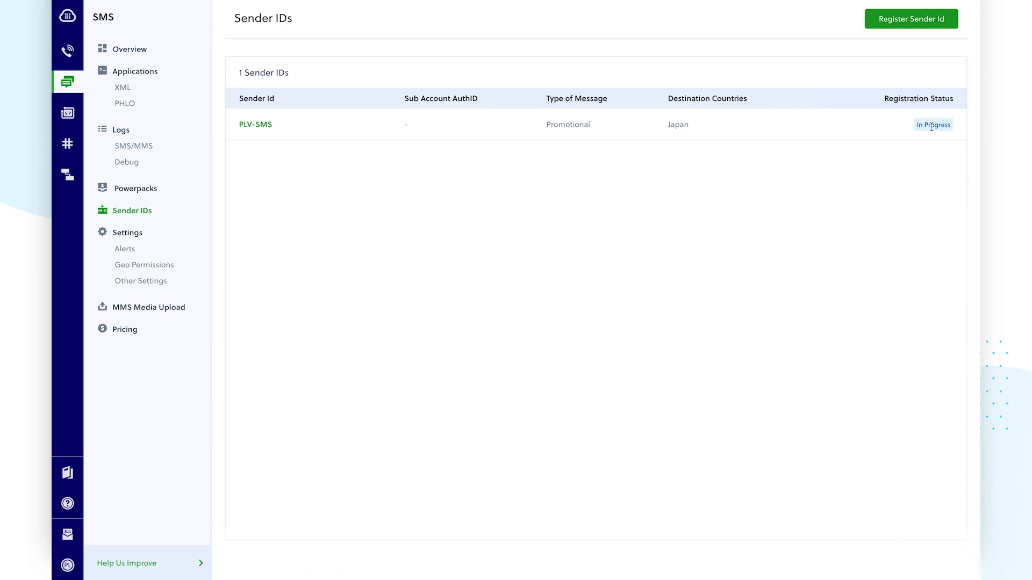
mouse_move(902, 129)
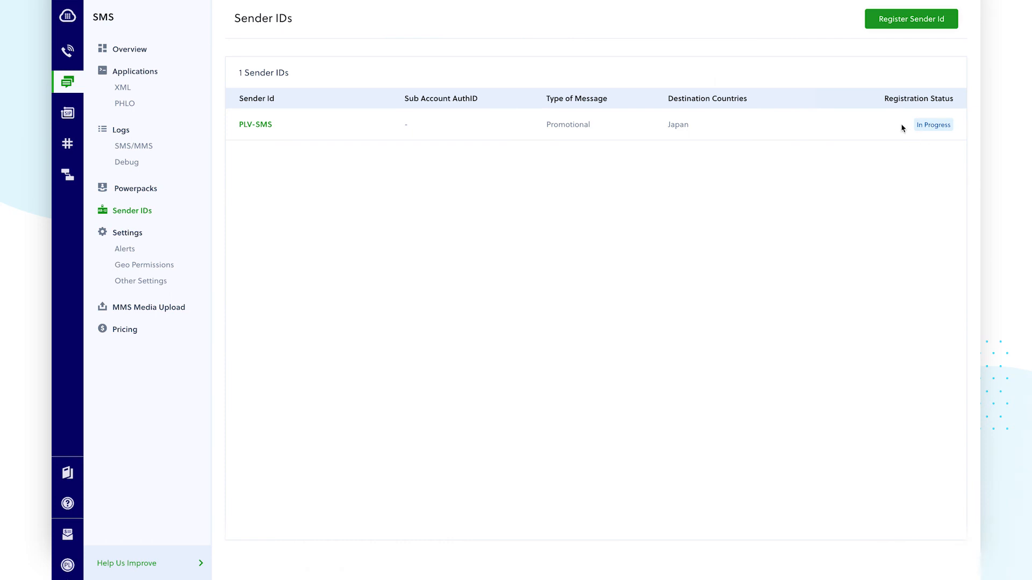
mouse_move(943, 559)
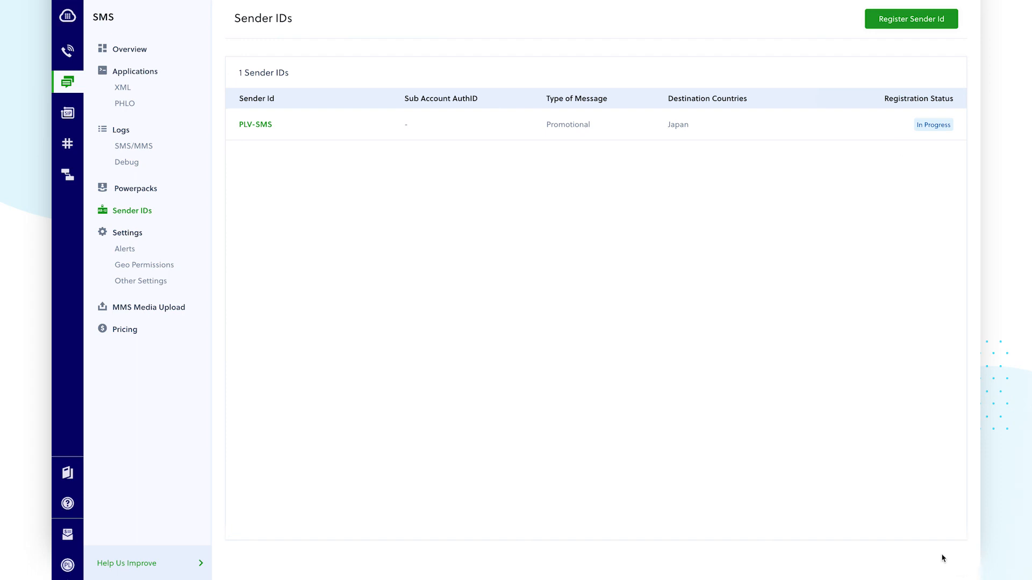
mouse_move(906, 129)
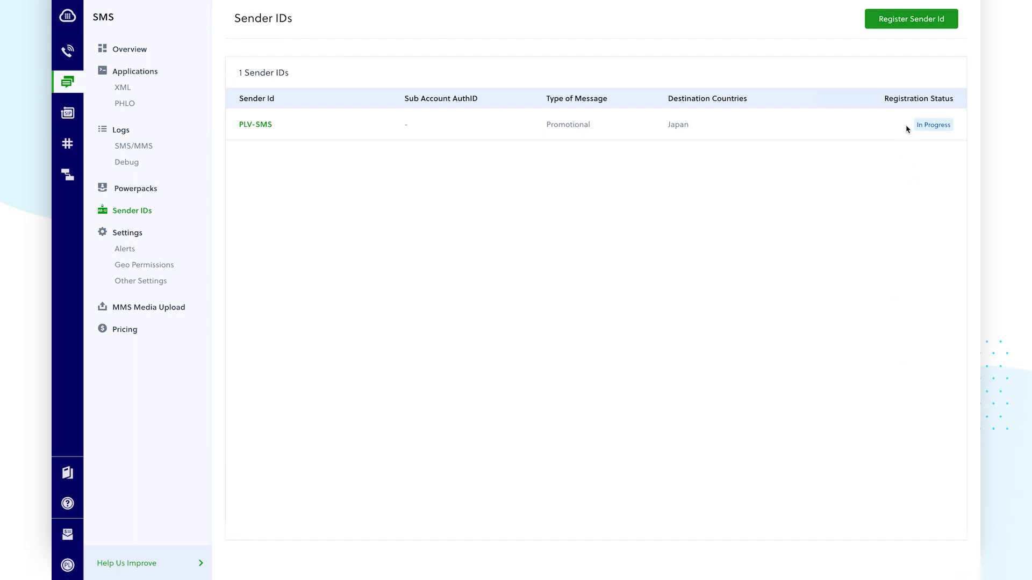